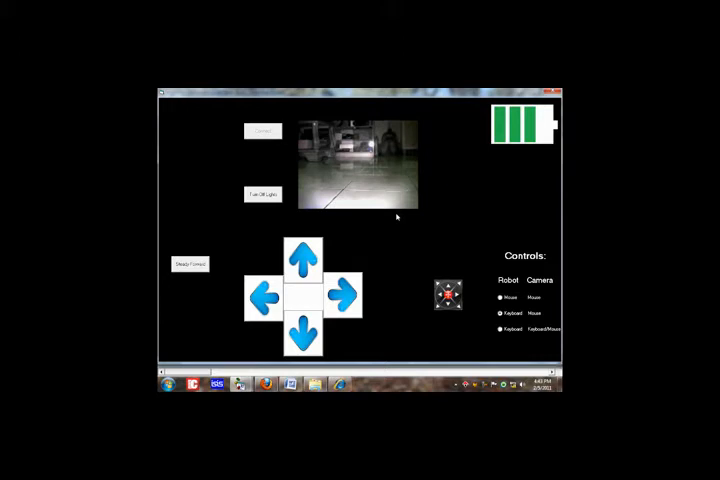
{"action": "mouse_move", "coordinate": [437, 243]}
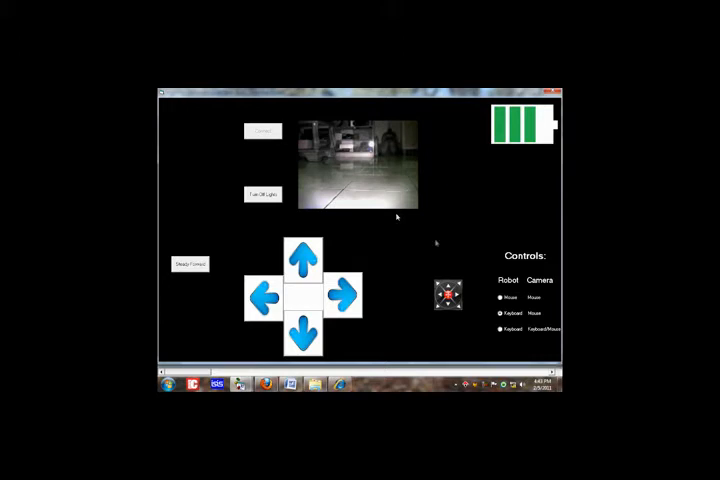